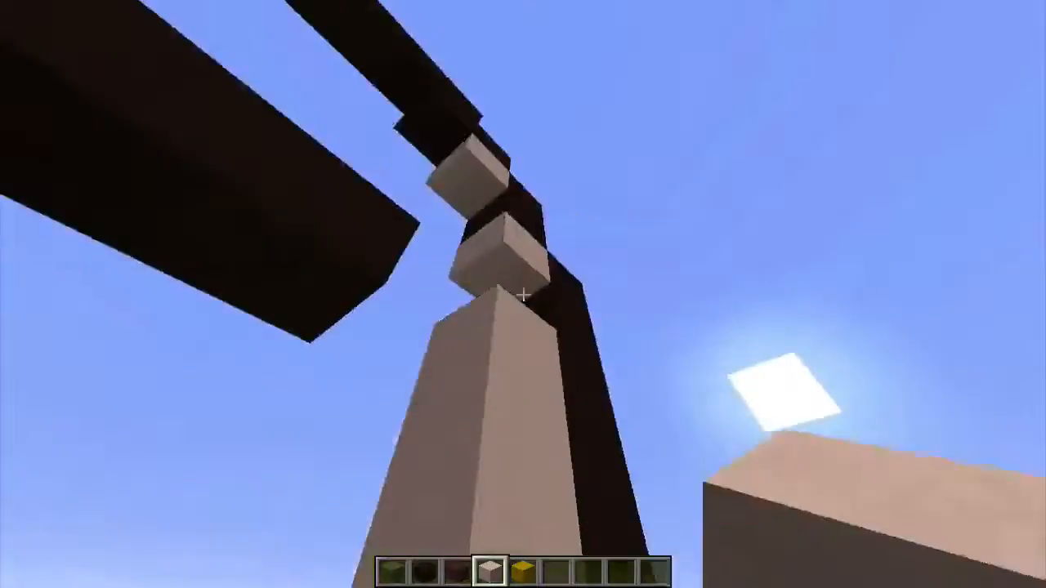
{"action": "mouse_move", "coordinate": [523, 294]}
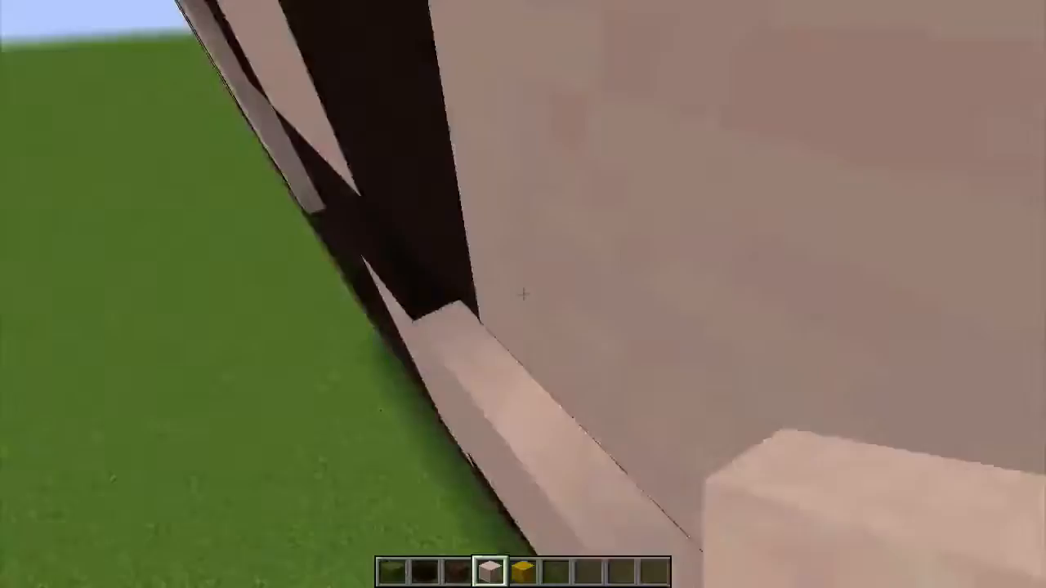
{"action": "mouse_move", "coordinate": [523, 295]}
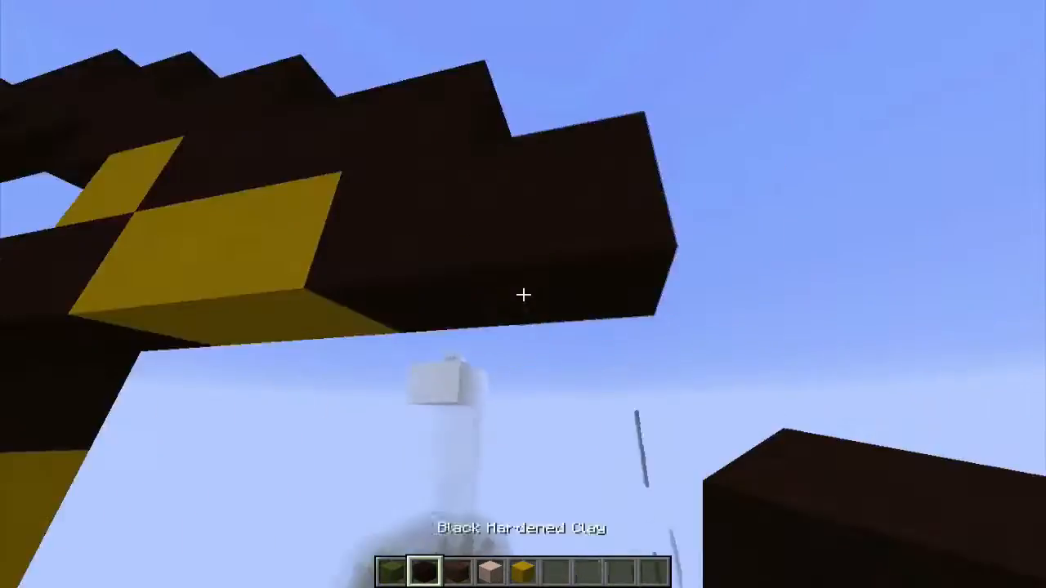
{"action": "mouse_move", "coordinate": [523, 294]}
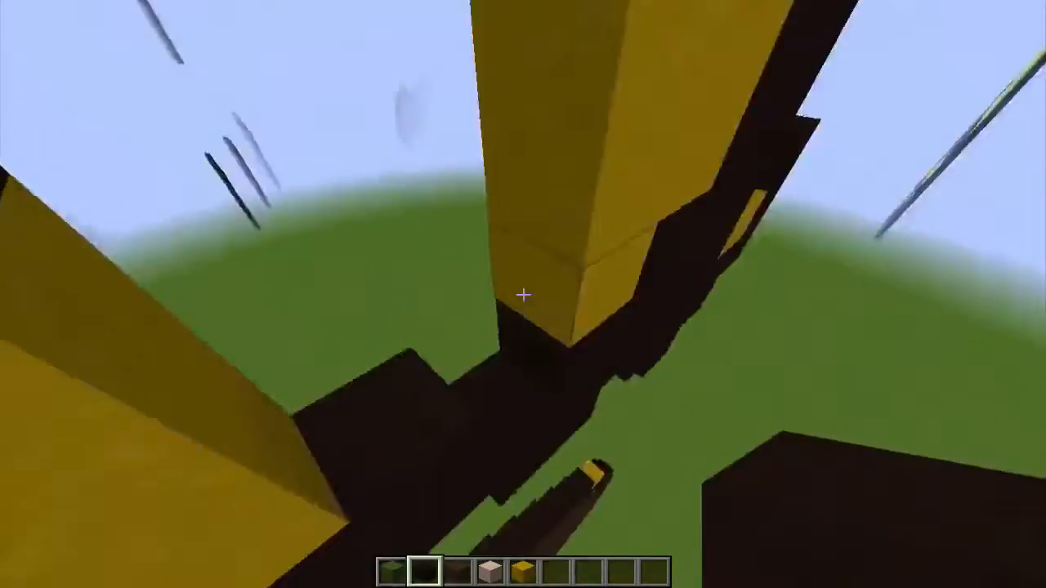
{"action": "mouse_move", "coordinate": [522, 294]}
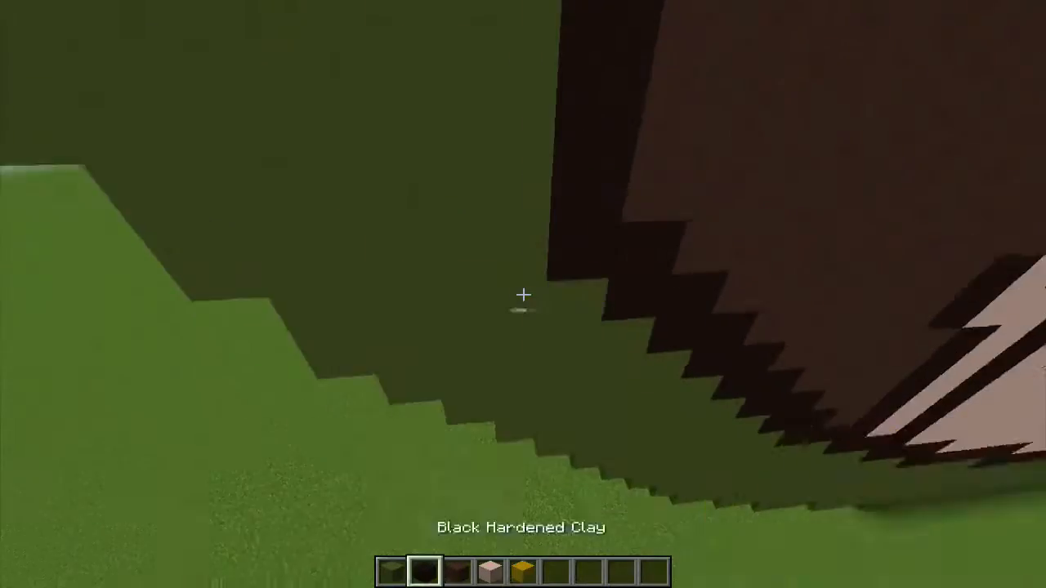
{"action": "mouse_move", "coordinate": [523, 294]}
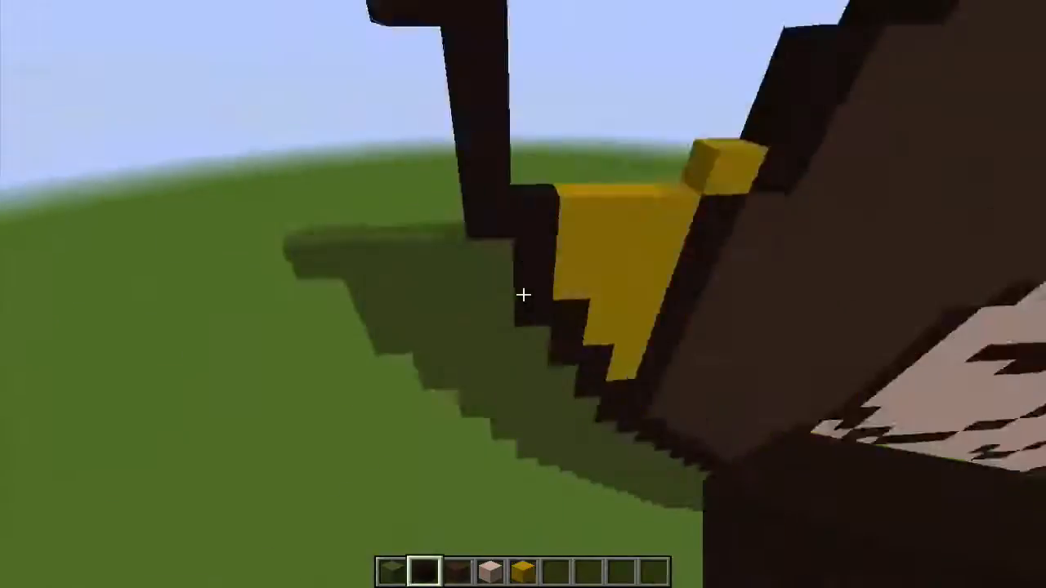
{"action": "mouse_move", "coordinate": [523, 294]}
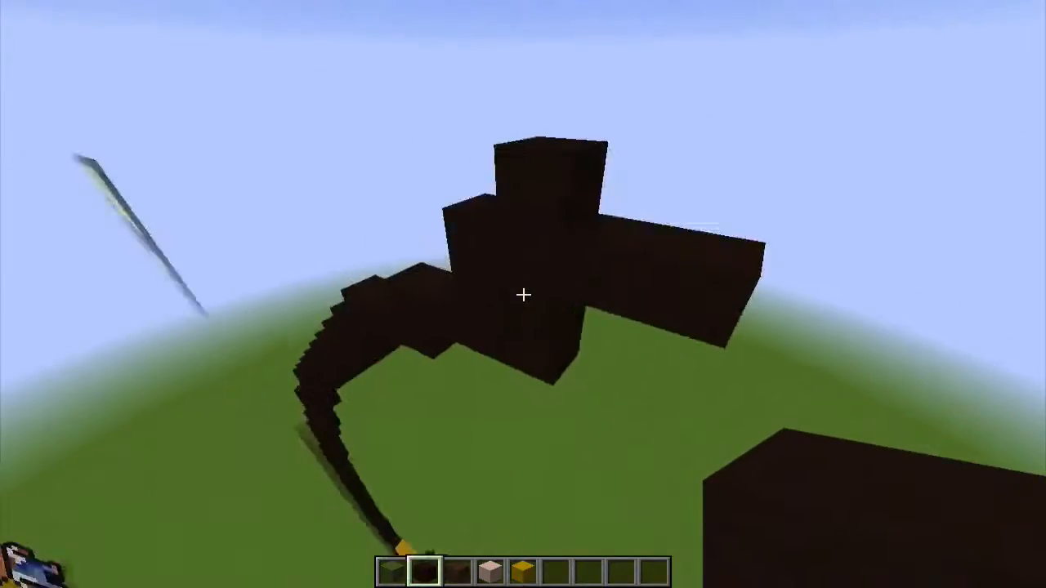
{"action": "mouse_move", "coordinate": [523, 294]}
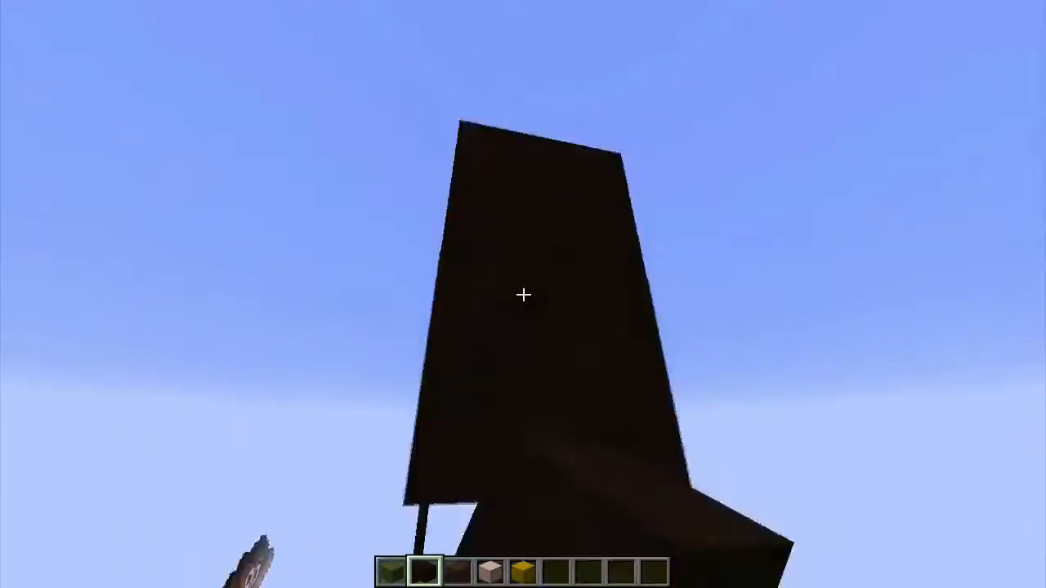
{"action": "mouse_move", "coordinate": [523, 294]}
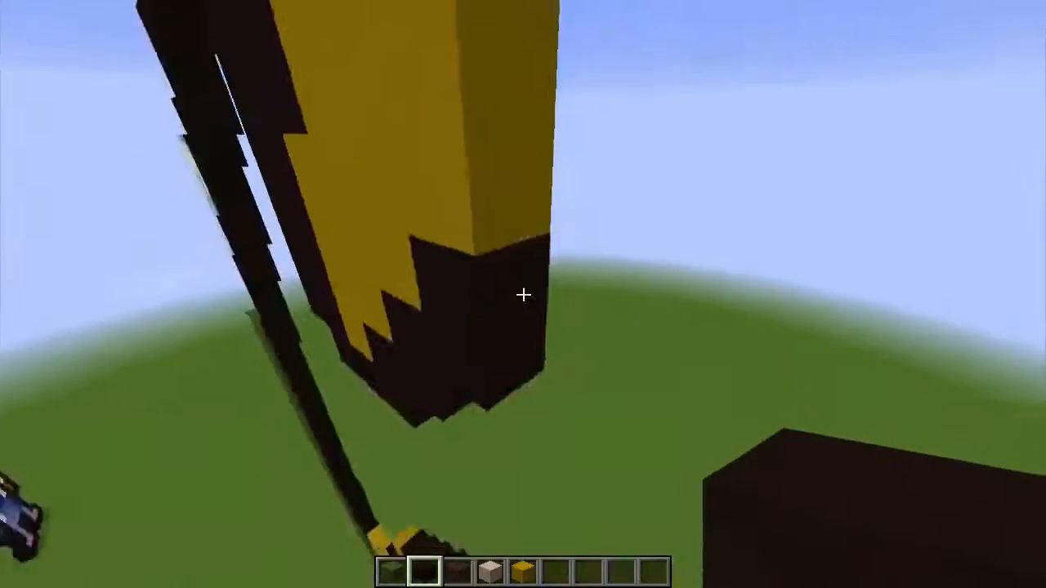
{"action": "mouse_move", "coordinate": [523, 294]}
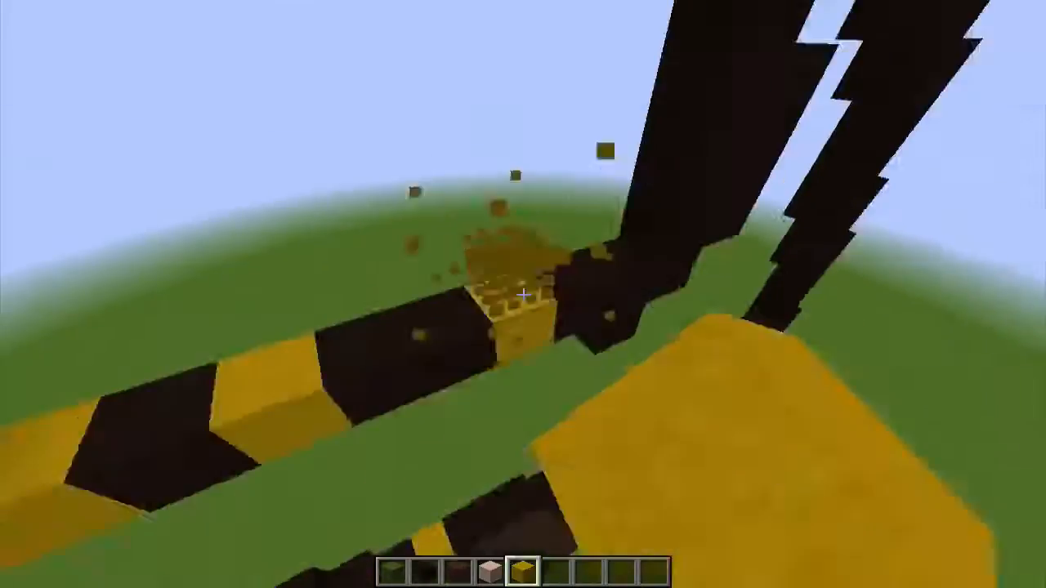
Switch the hotbar to black hardened clay for the hair outline strands
{"action": "key", "text": "2"}
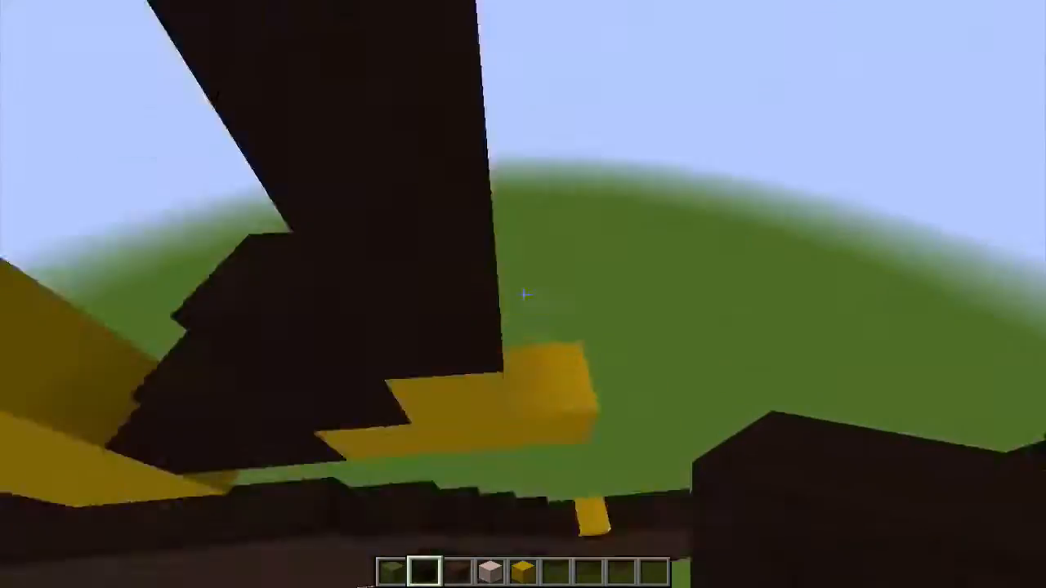
{"action": "mouse_move", "coordinate": [523, 294]}
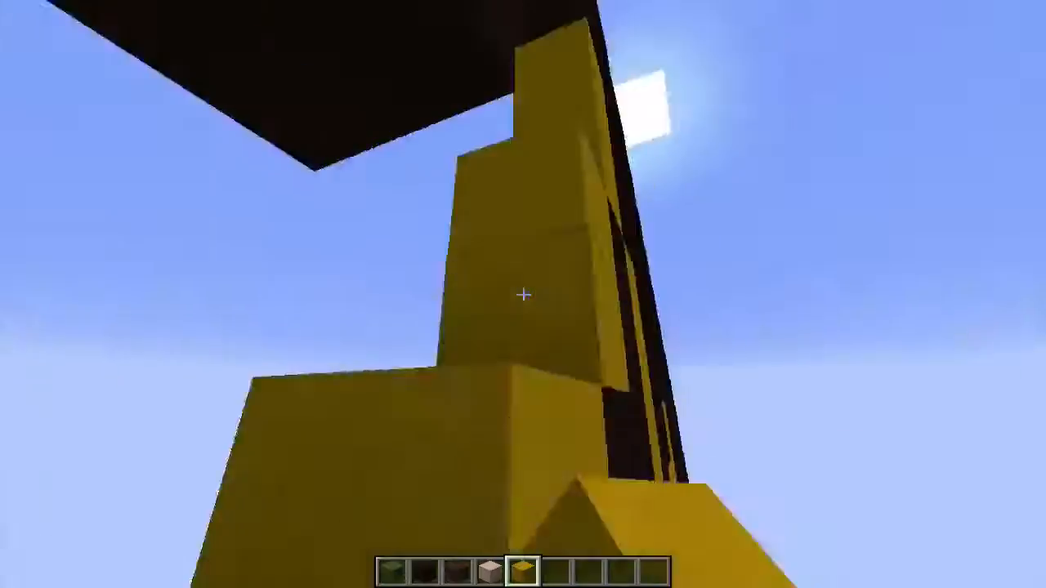
{"action": "mouse_move", "coordinate": [523, 294]}
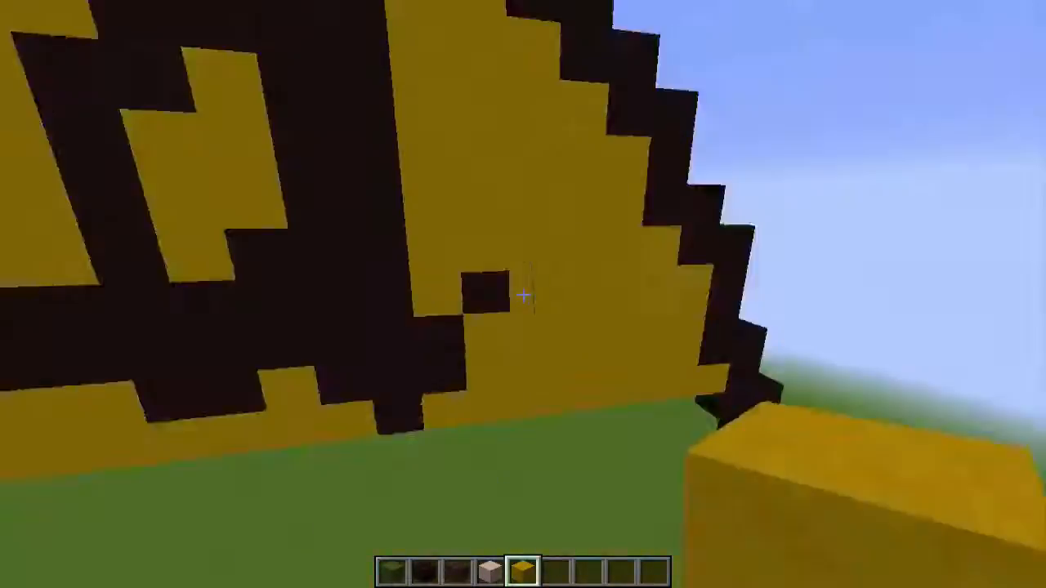
{"action": "mouse_move", "coordinate": [522, 294]}
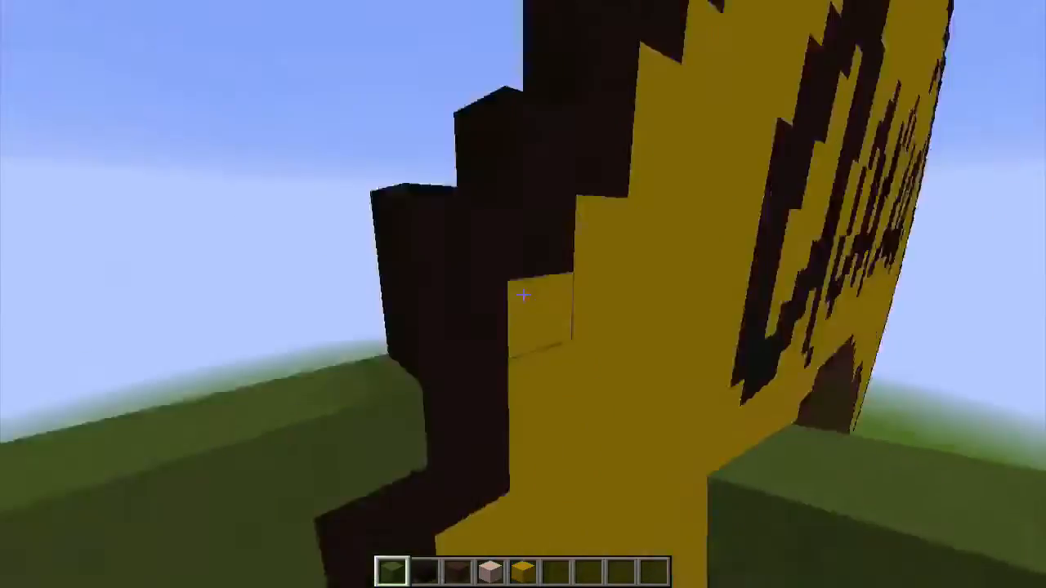
{"action": "mouse_move", "coordinate": [523, 294]}
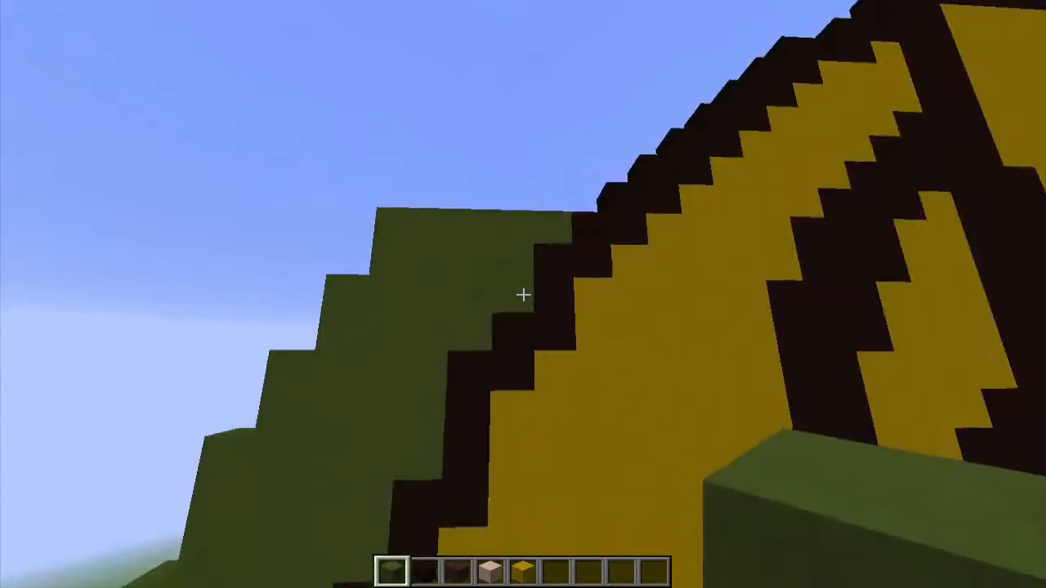
{"action": "mouse_move", "coordinate": [523, 294]}
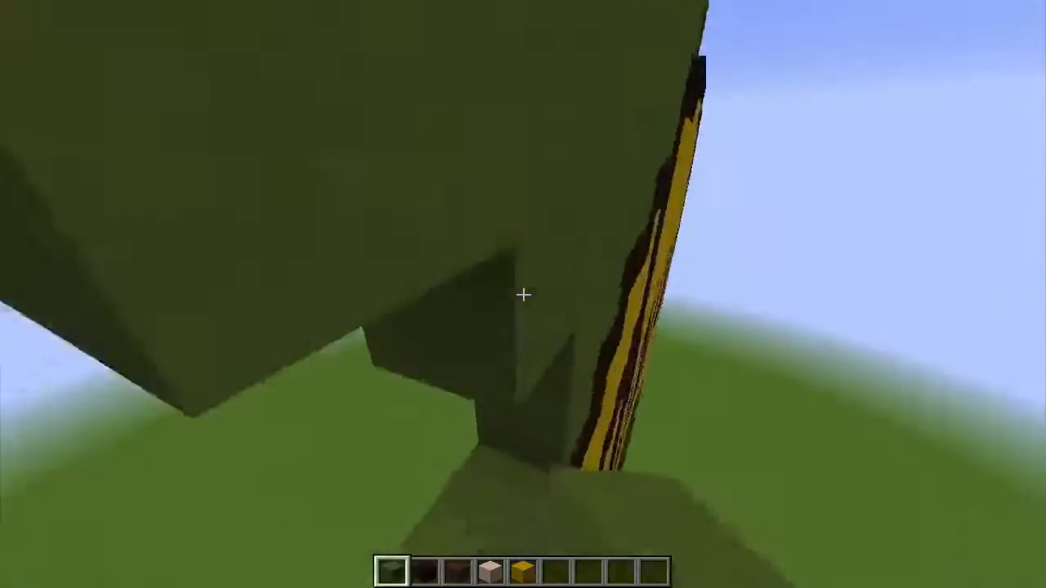
{"action": "mouse_move", "coordinate": [523, 294]}
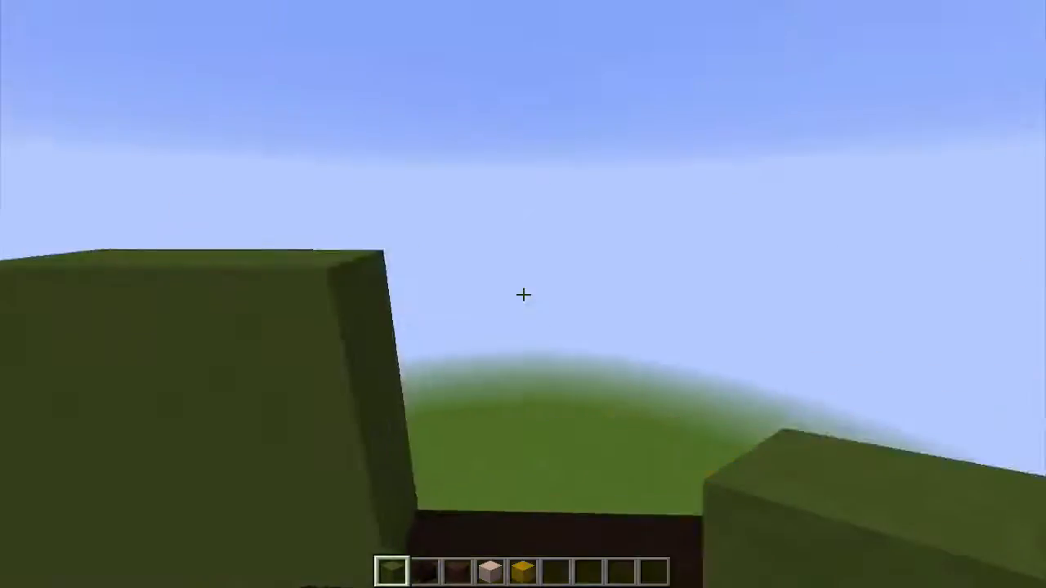
{"action": "mouse_move", "coordinate": [523, 294]}
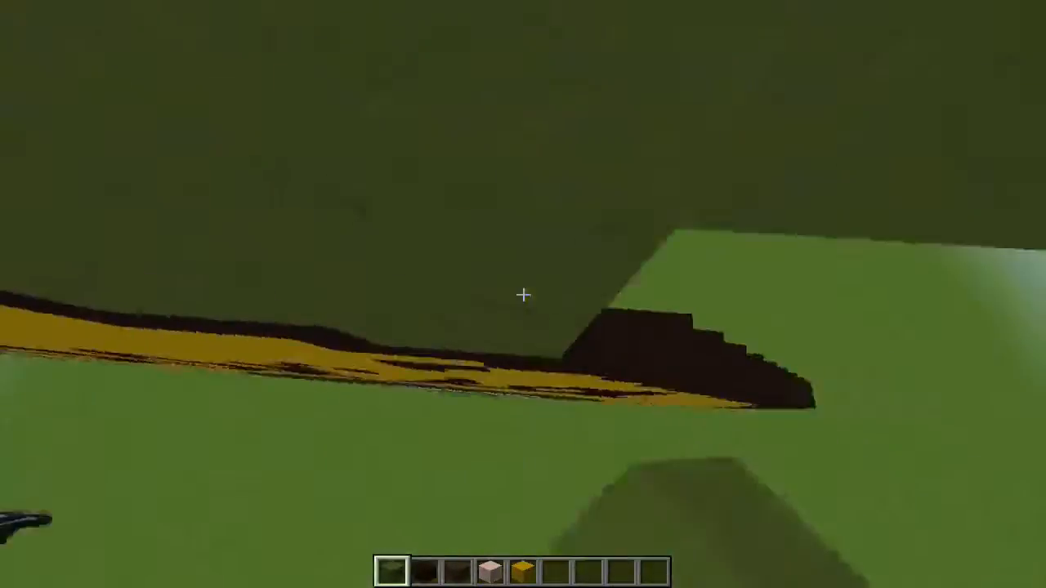
{"action": "mouse_move", "coordinate": [523, 294]}
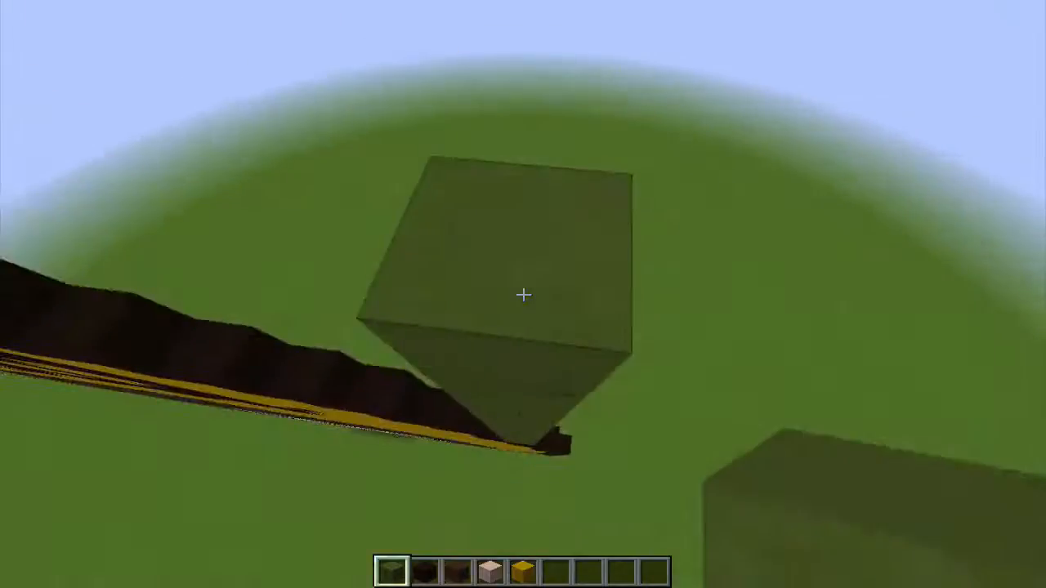
Break the misplaced green clay jacket block beside the outlined hair
{"action": "left_click", "coordinate": [523, 294]}
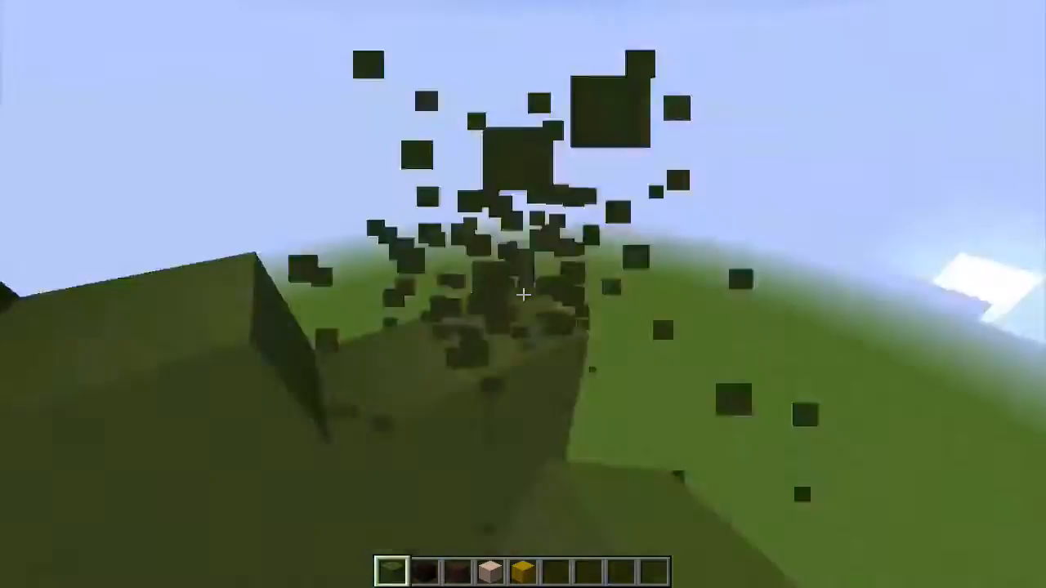